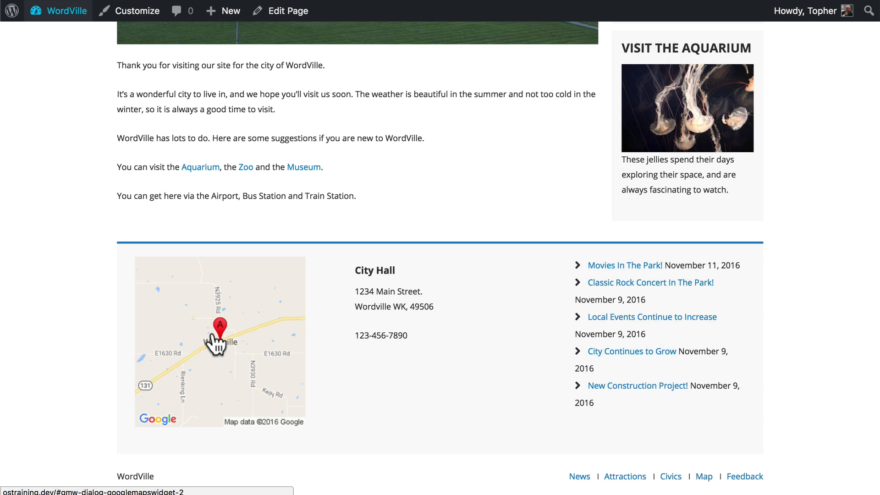
mouse_move(454, 325)
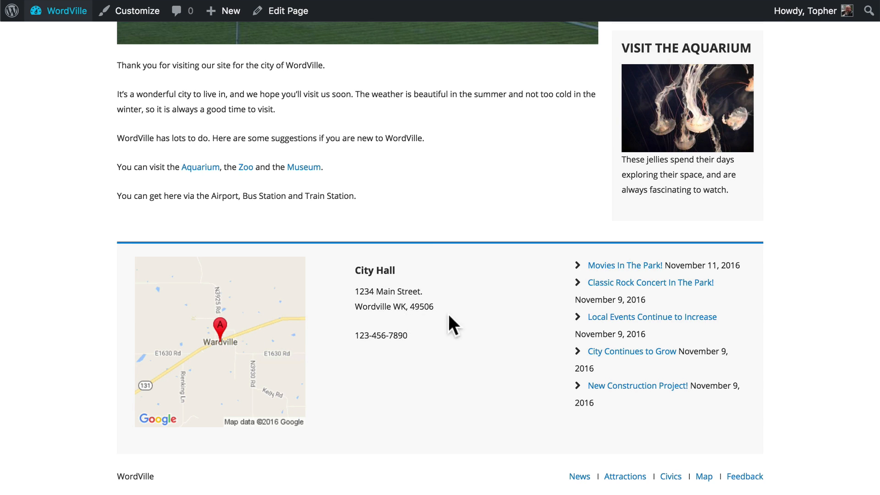
mouse_move(425, 331)
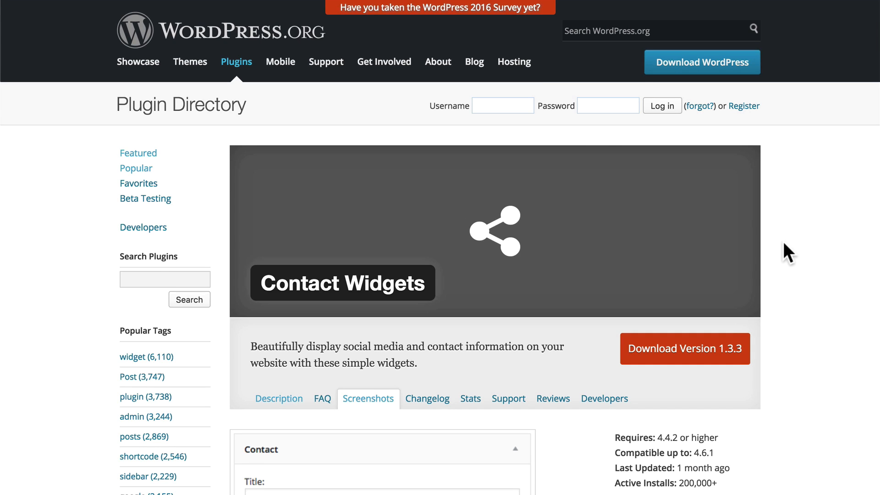
Search the Add Plugins page for 'contact widgets'.
scroll("down", 3)
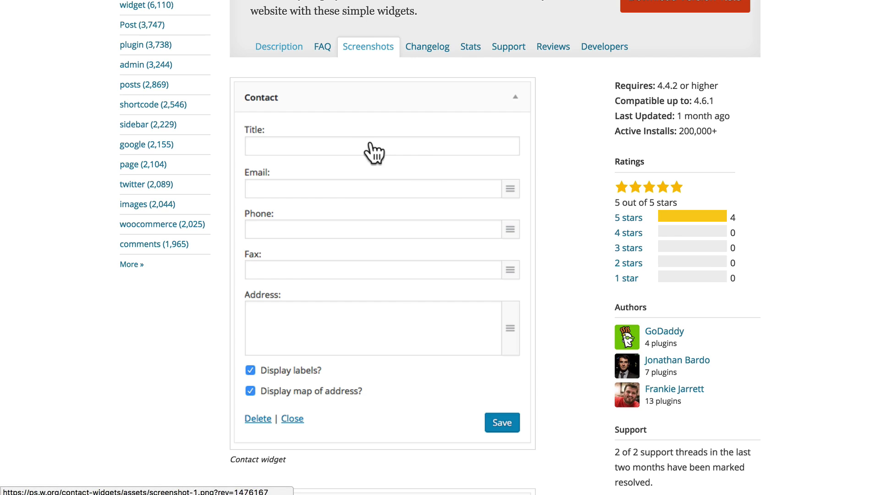
mouse_move(331, 214)
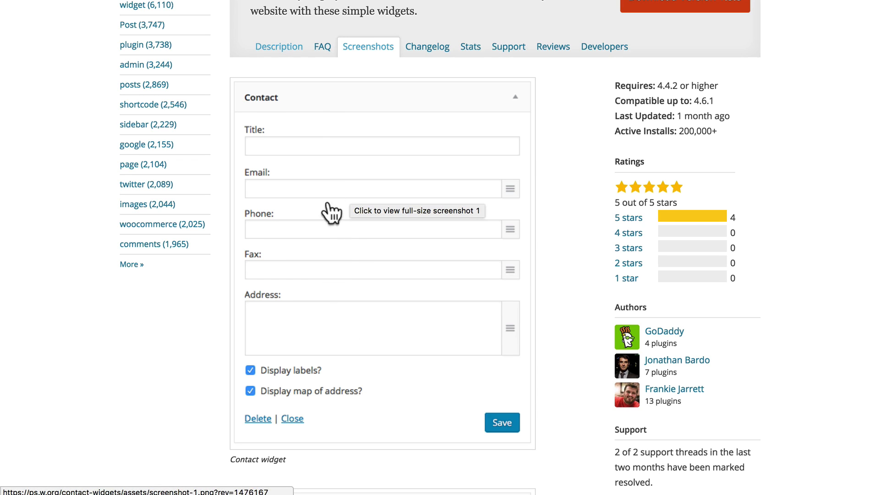
mouse_move(333, 405)
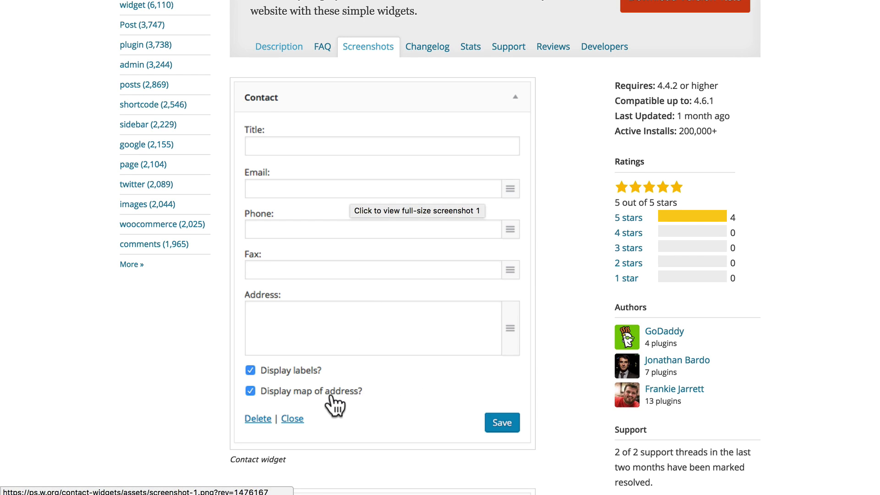
scroll("down", 3)
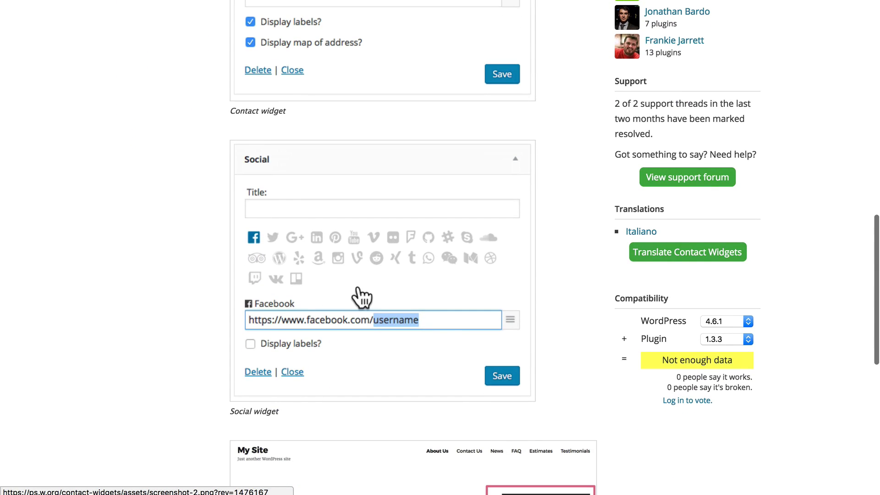
mouse_move(564, 291)
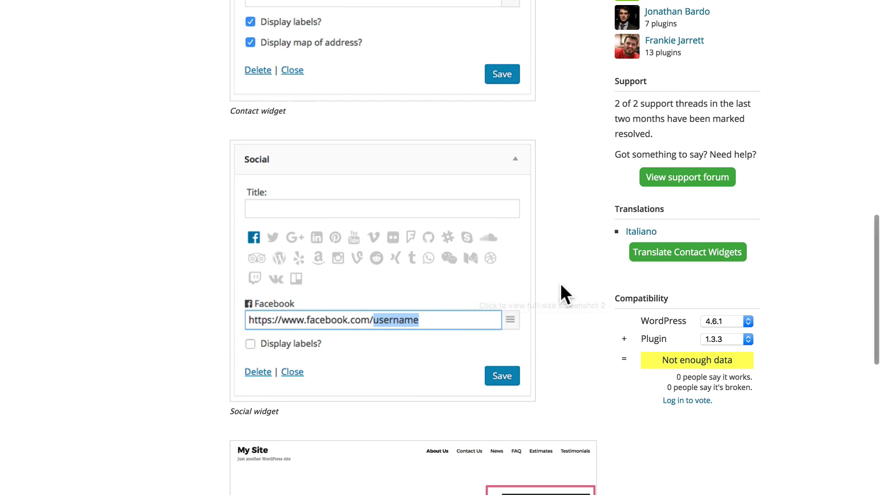
scroll("down", 3)
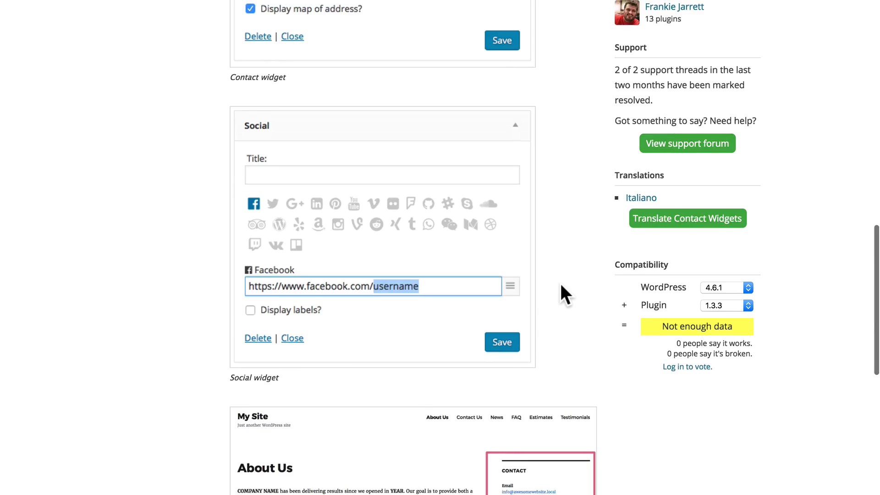
scroll("down", 3)
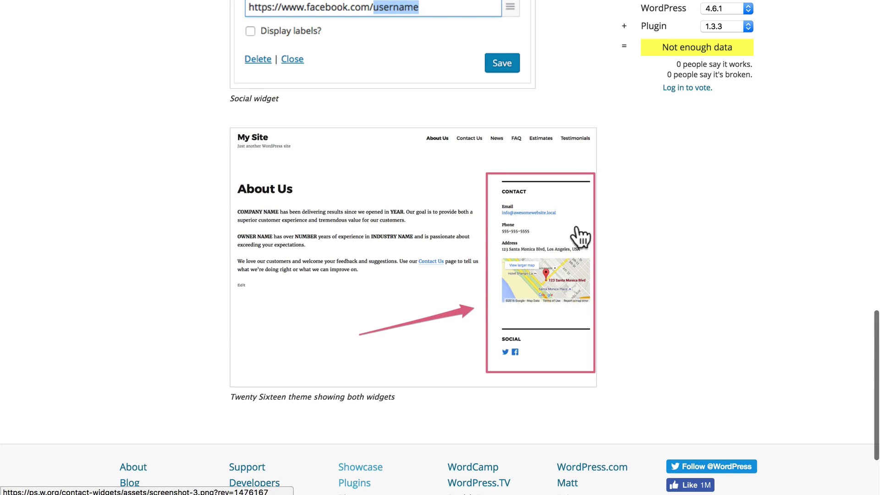
mouse_move(559, 254)
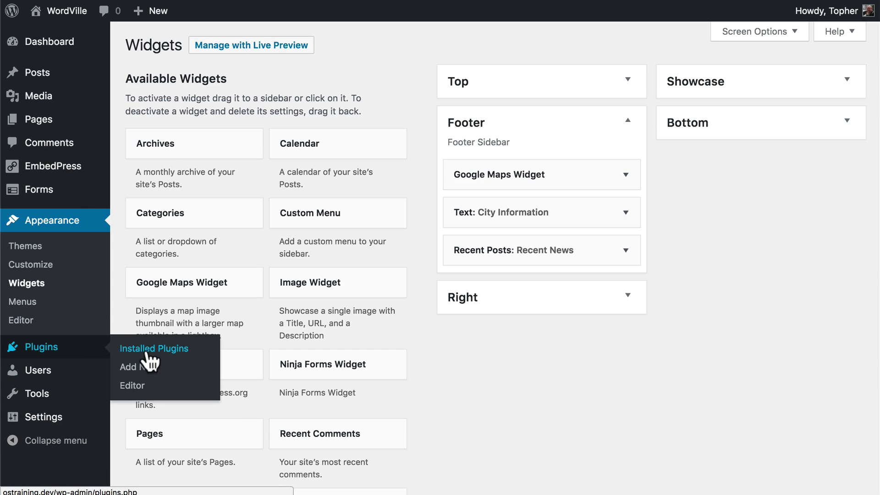
left_click(139, 366)
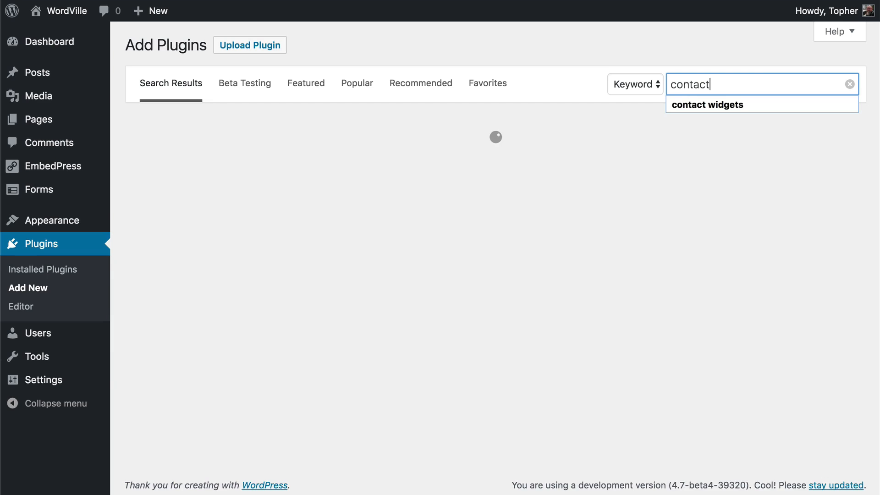
left_click(707, 104)
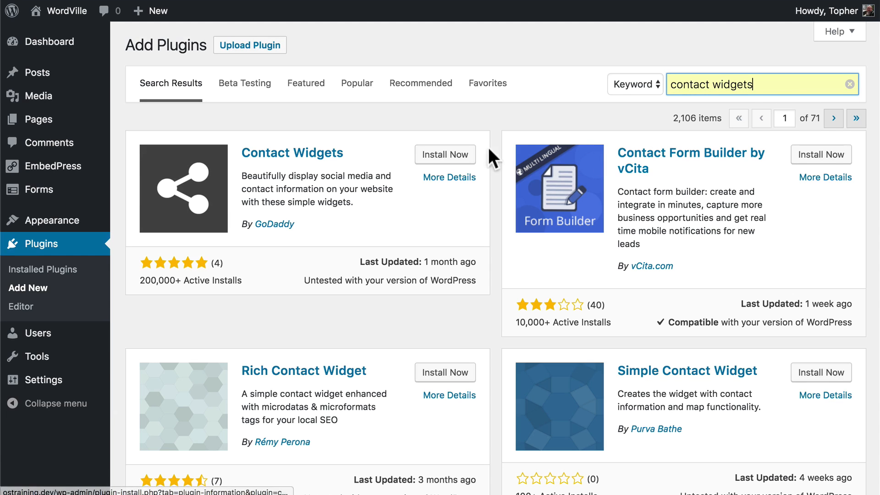
Install and activate the Contact Widgets plugin by GoDaddy.
left_click(444, 154)
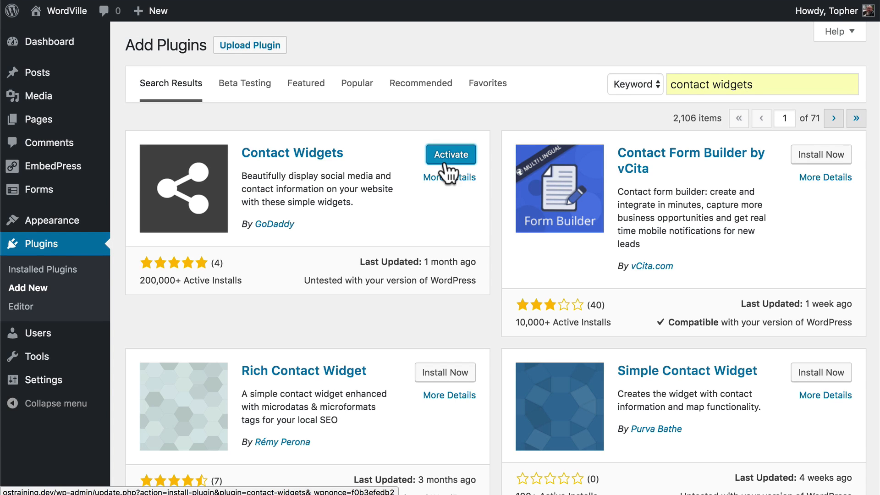
left_click(450, 154)
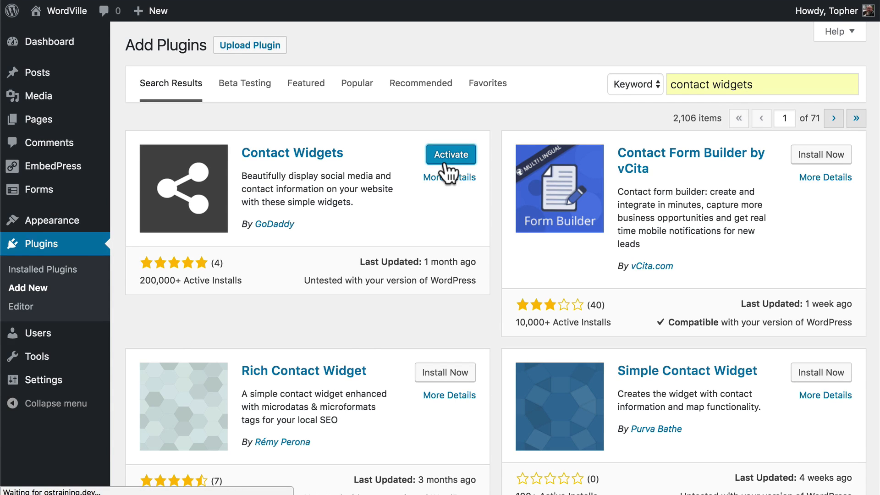
left_click(450, 154)
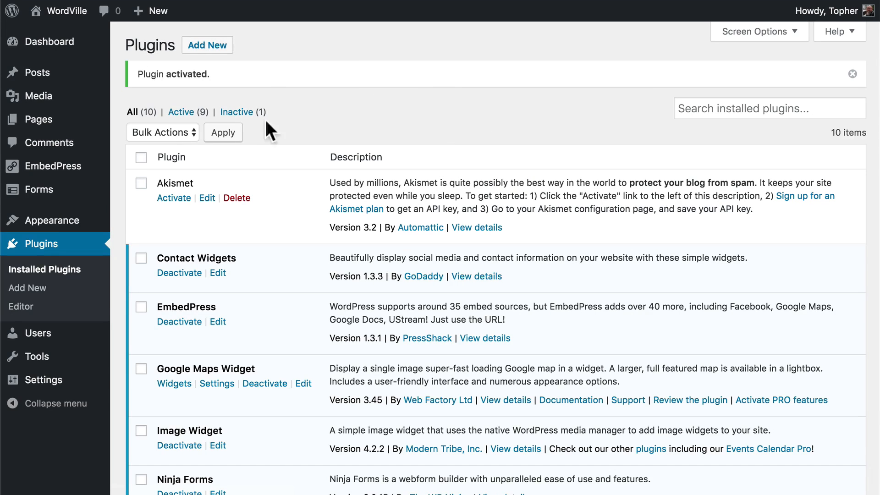
mouse_move(50, 220)
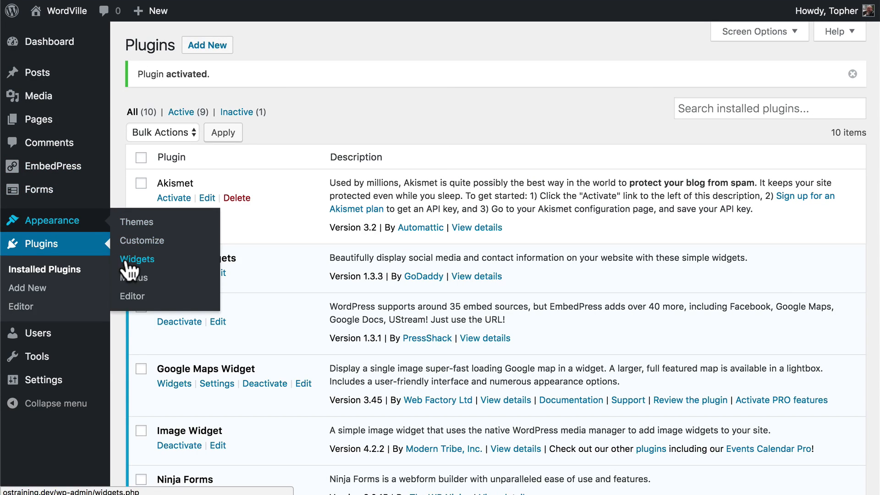
Expand the footer's 'Text: City Information' widget on the Widgets screen.
left_click(136, 259)
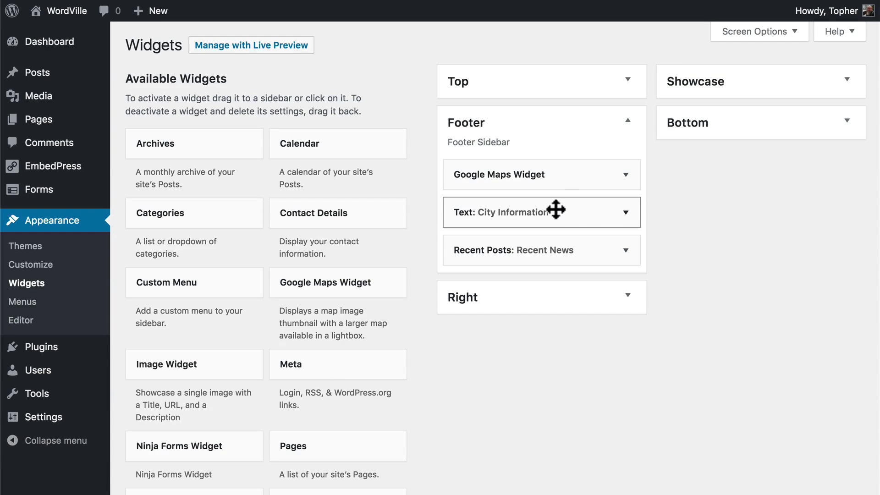
left_click(541, 212)
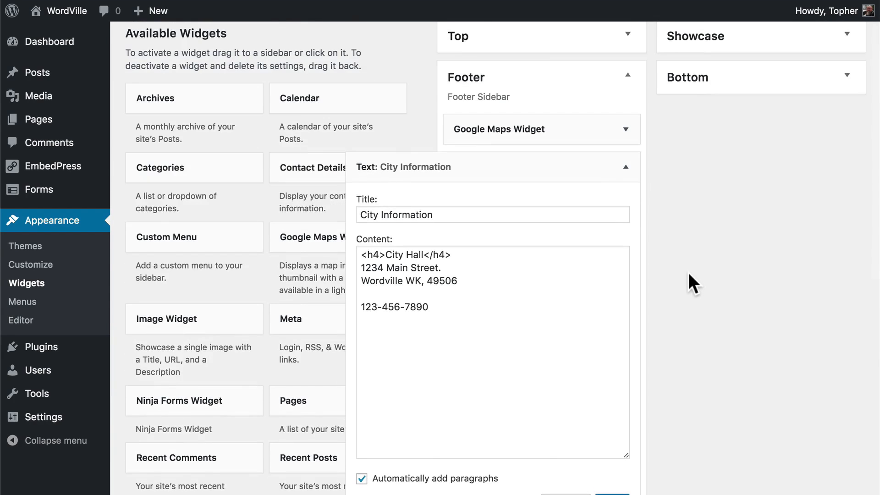
mouse_move(644, 193)
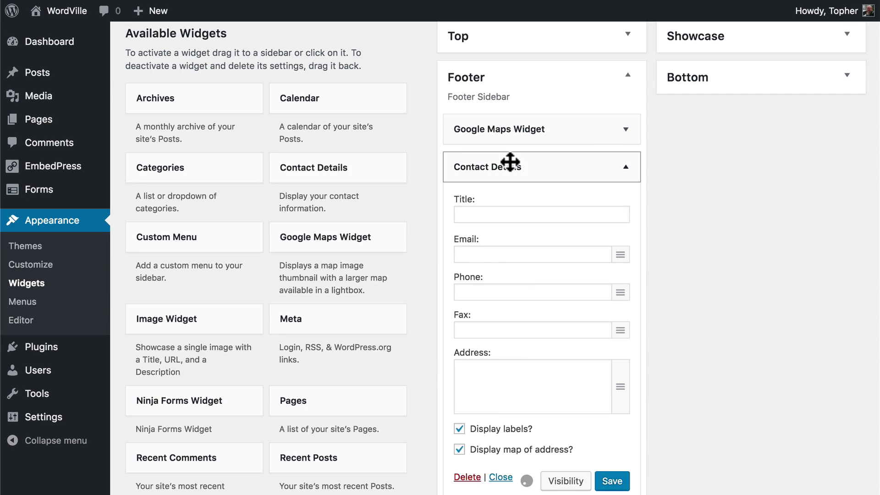
type("City")
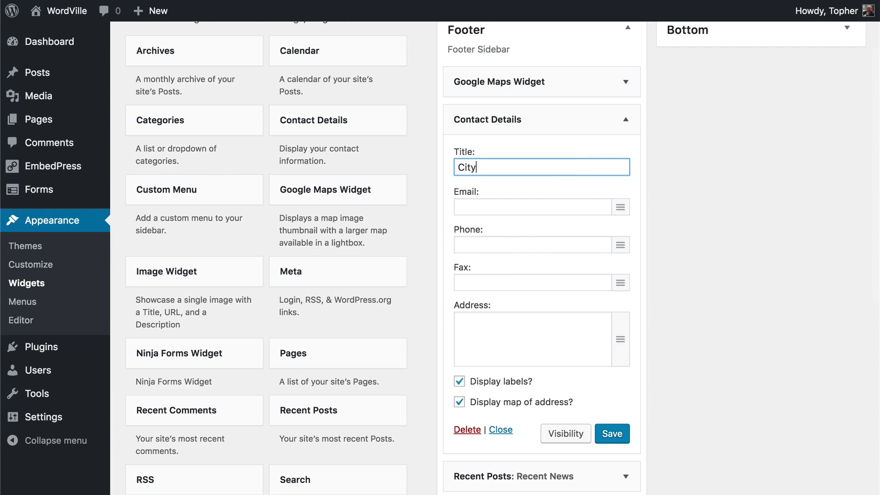
type("Hall")
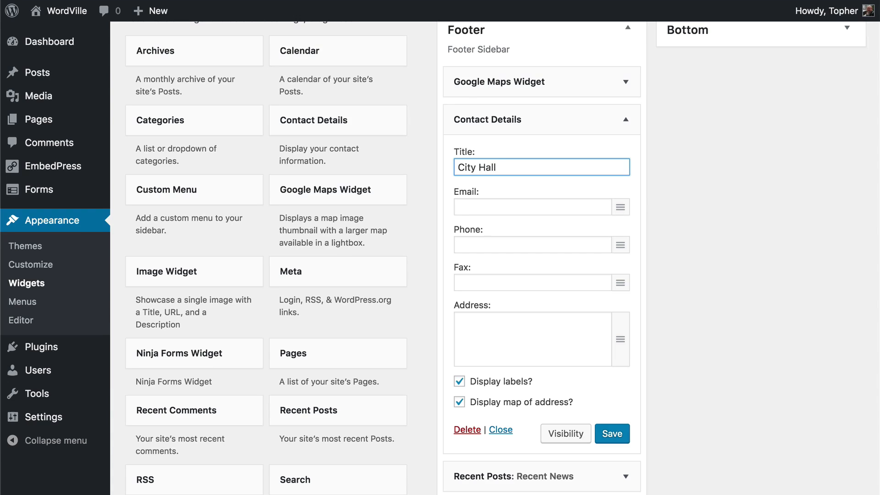
left_click(533, 206)
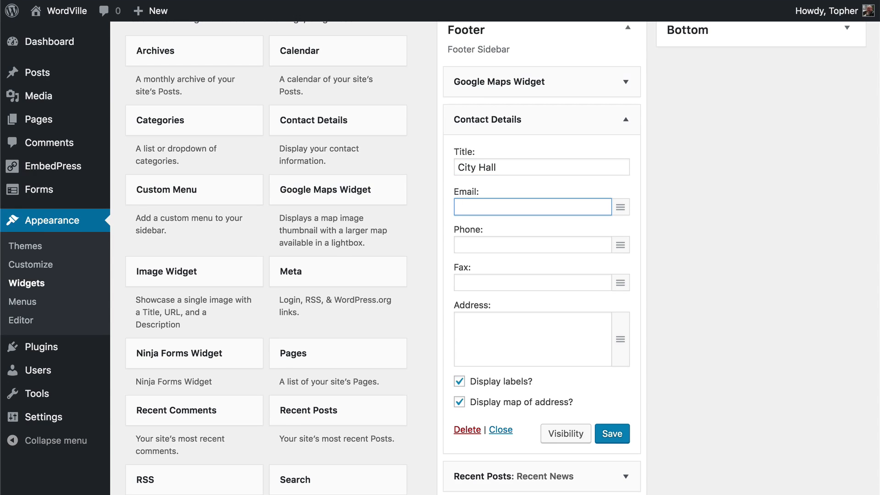
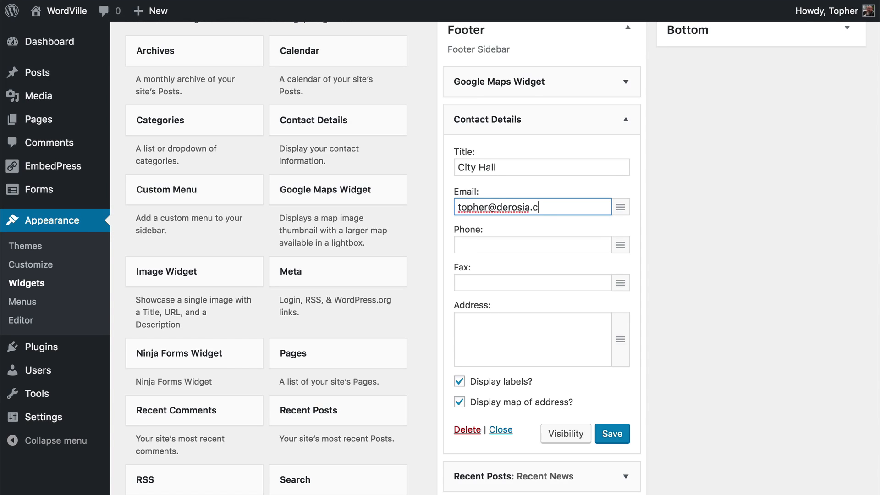
type("123-456-7890")
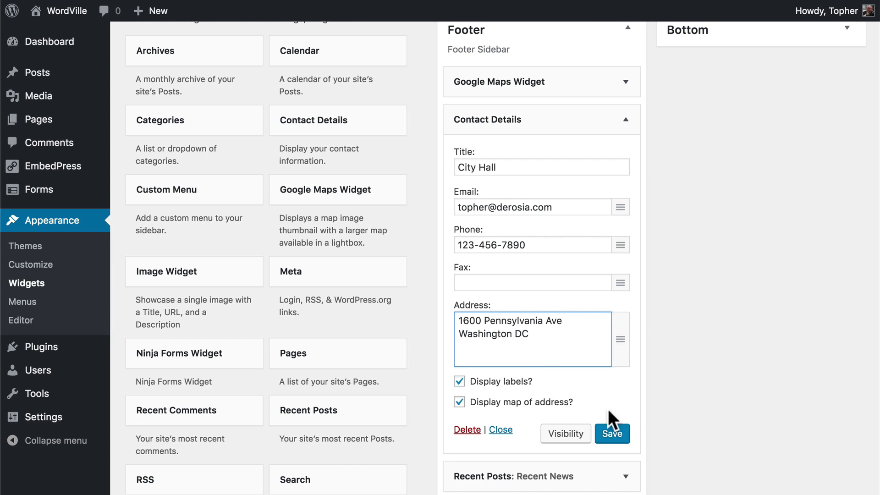
mouse_move(506, 407)
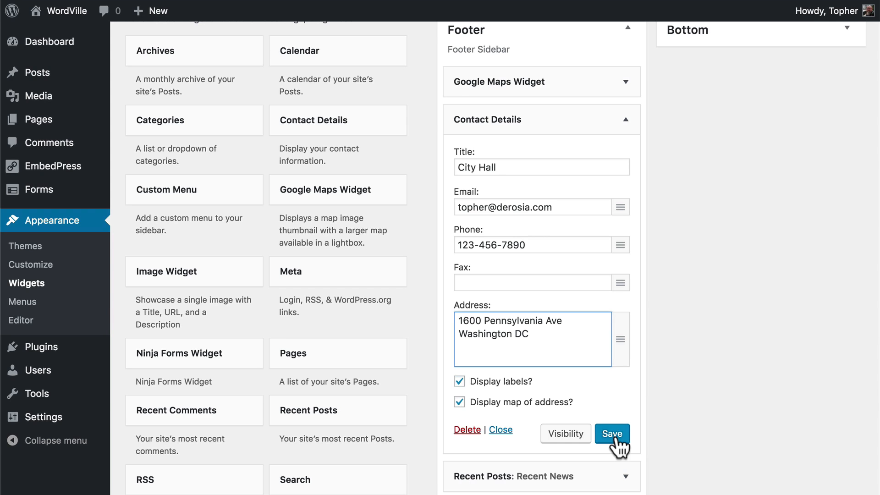
left_click(611, 433)
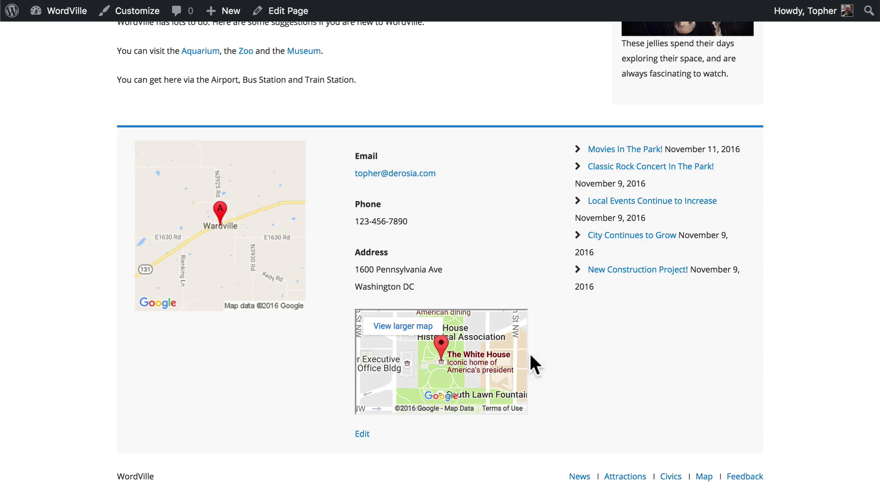
mouse_move(524, 399)
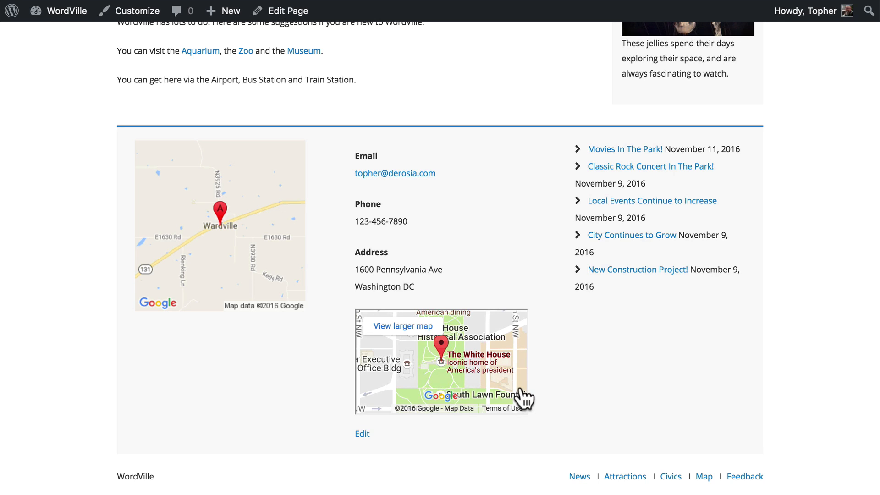
mouse_move(421, 39)
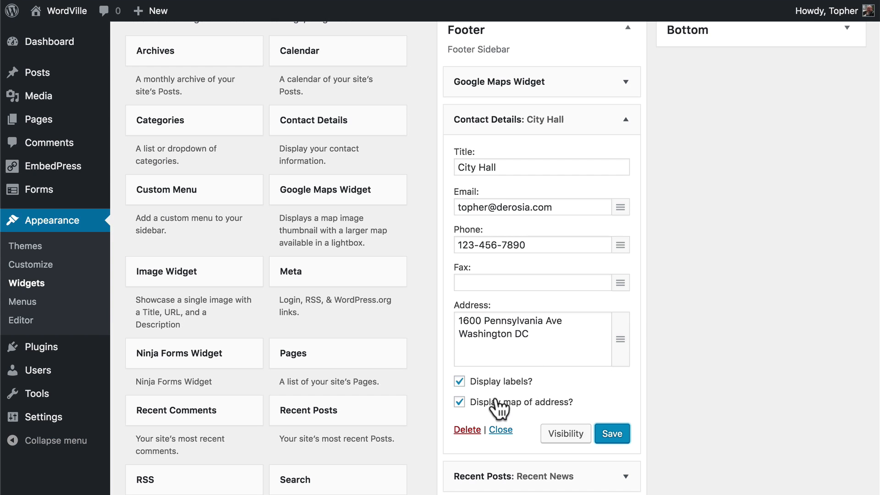
Disable City Hall's address map and copy its address into a new Contact Details widget.
left_click(460, 401)
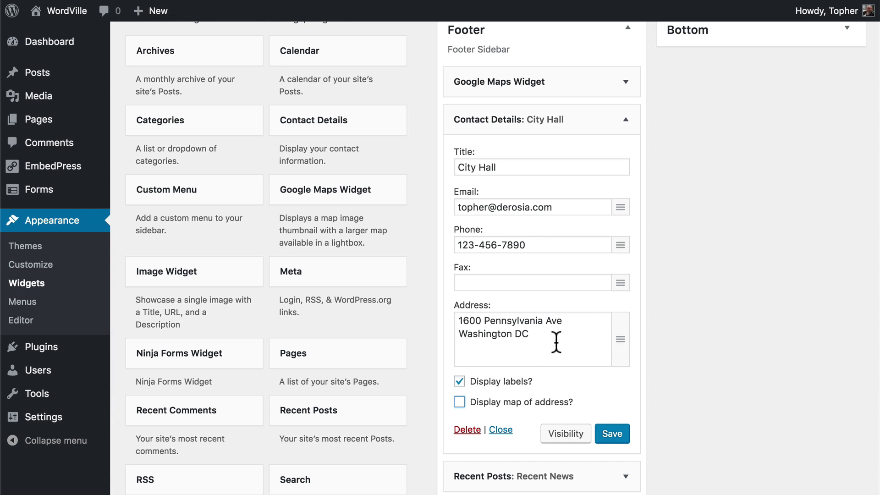
triple_click(510, 335)
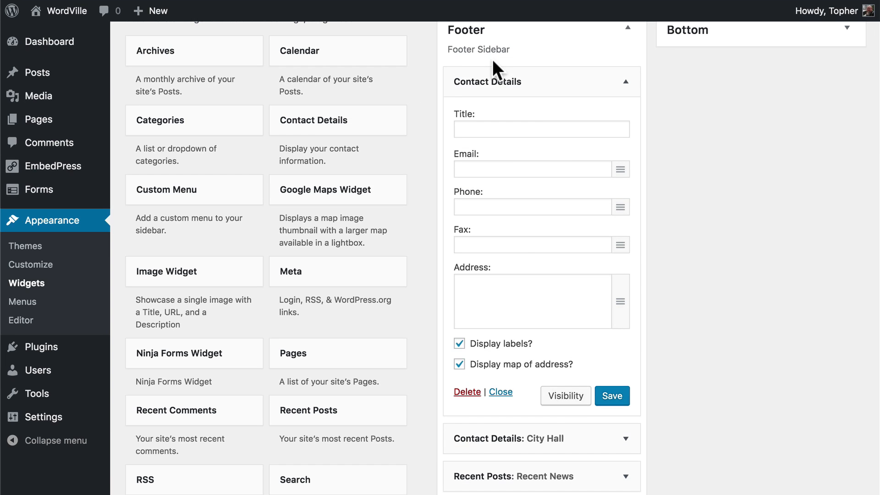
left_click(531, 301)
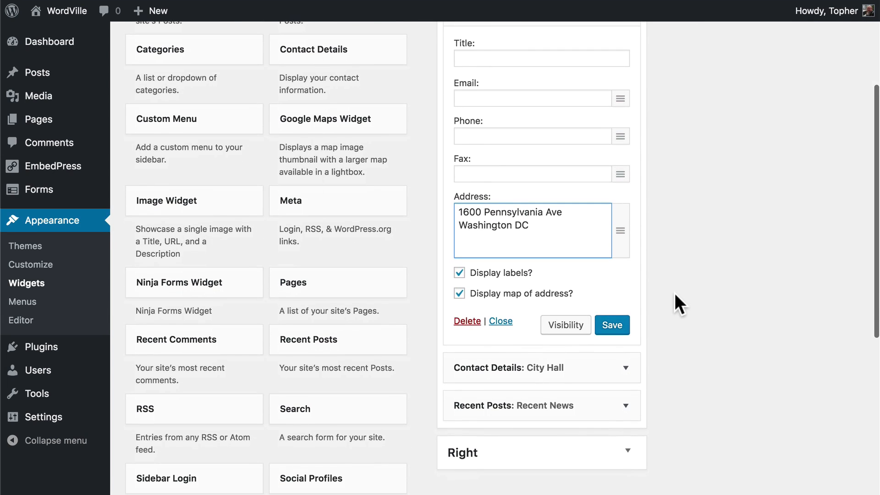
Save the new address-and-map widget, toggling Display labels off and back on.
left_click(460, 272)
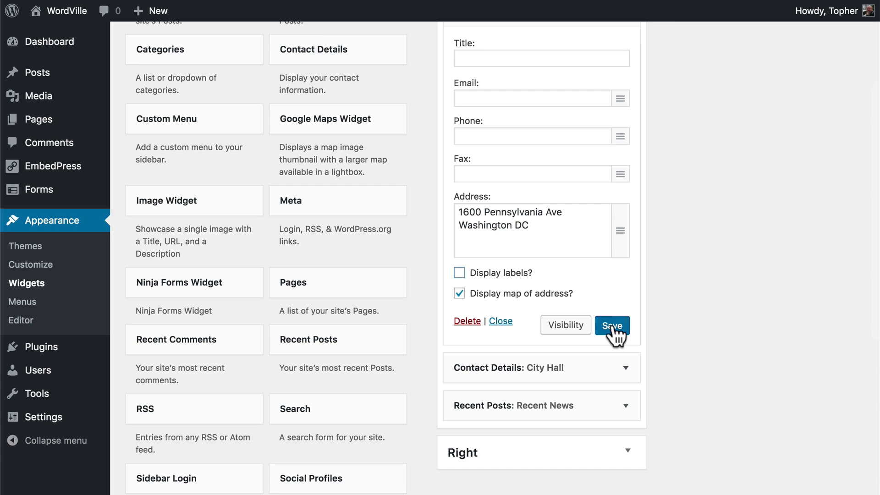
left_click(612, 324)
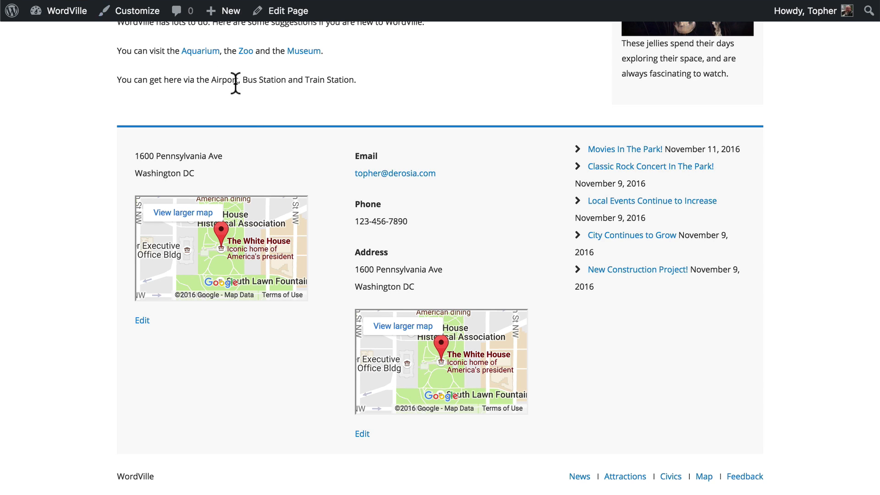
mouse_move(211, 181)
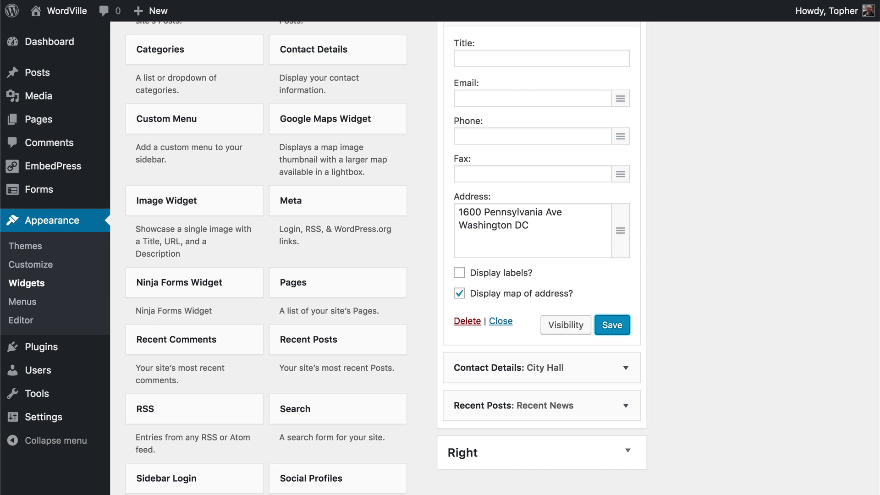
left_click(459, 272)
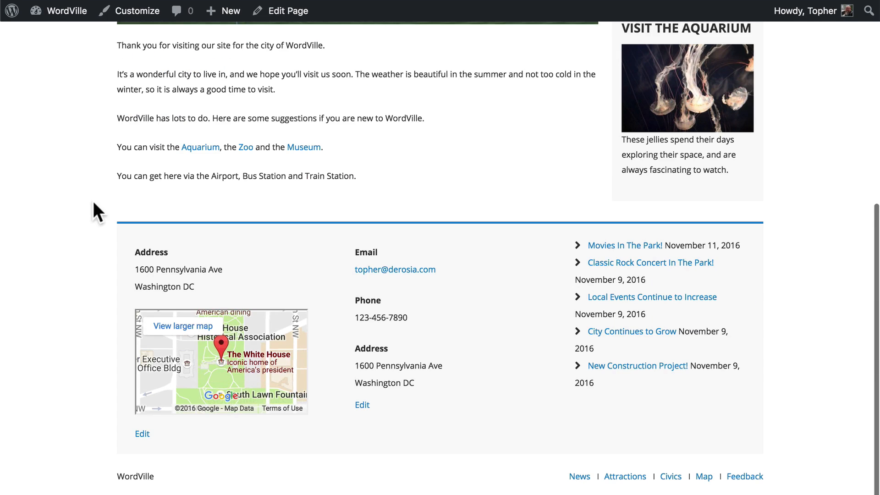
mouse_move(368, 349)
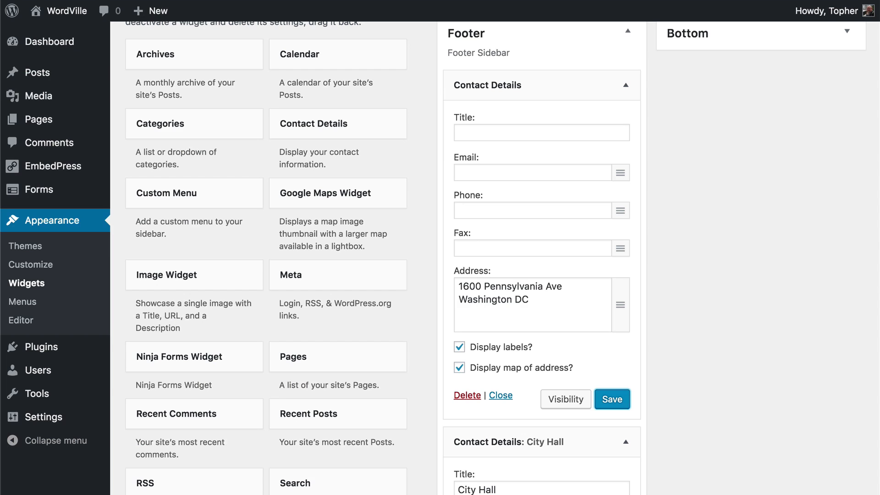
Remove the duplicate address from the City Hall widget and save it.
left_click(626, 84)
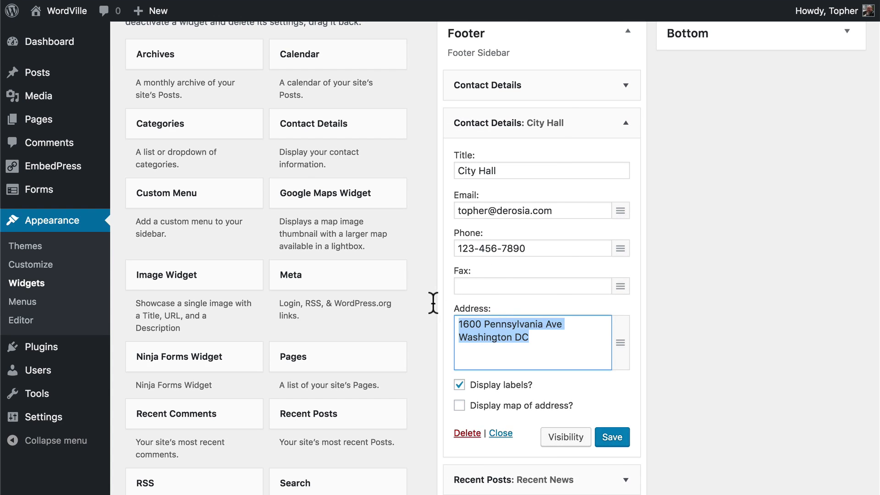
left_click(611, 436)
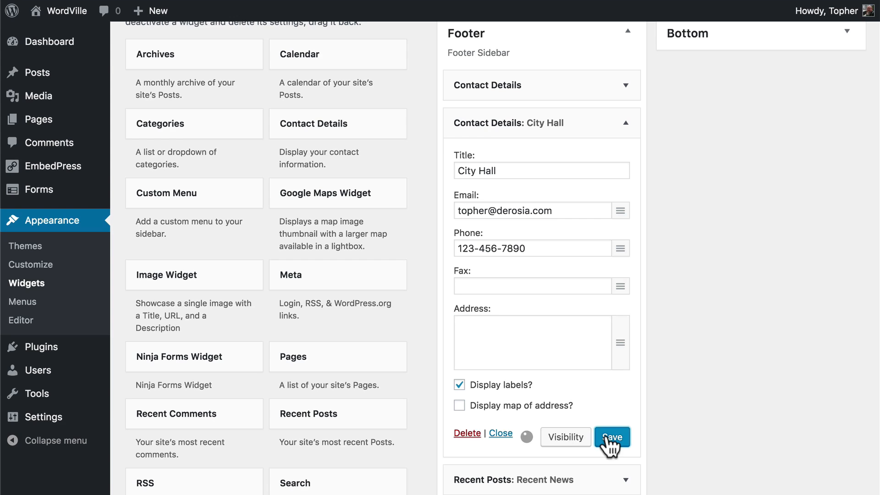
left_click(612, 436)
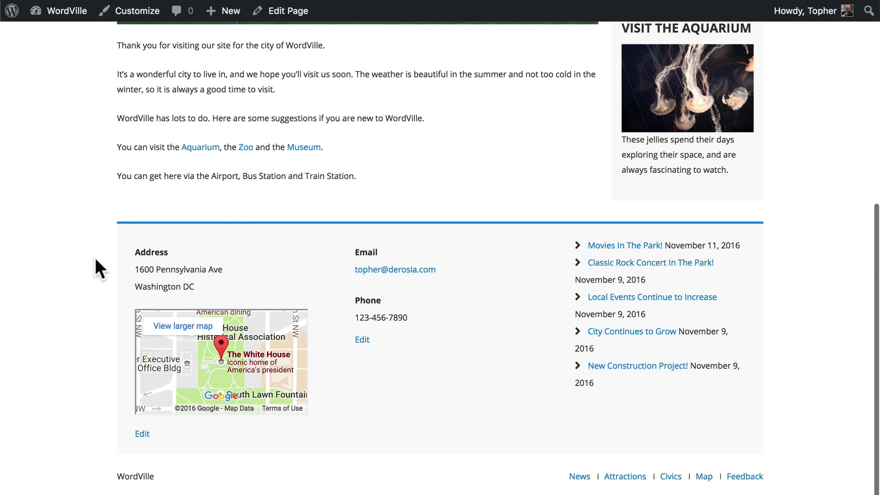
mouse_move(220, 362)
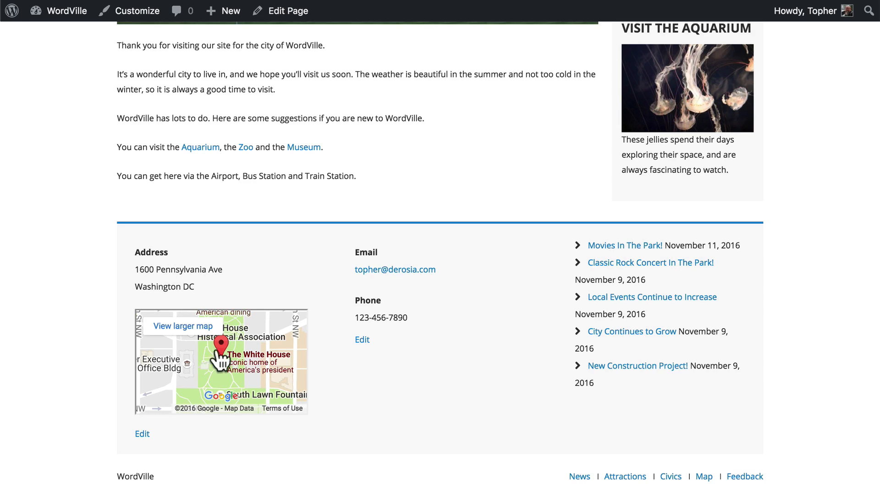
mouse_move(393, 285)
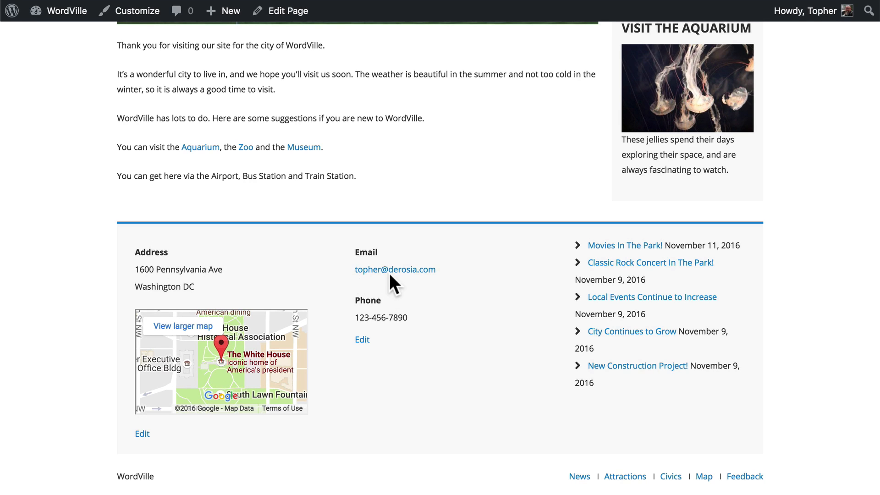
mouse_move(475, 331)
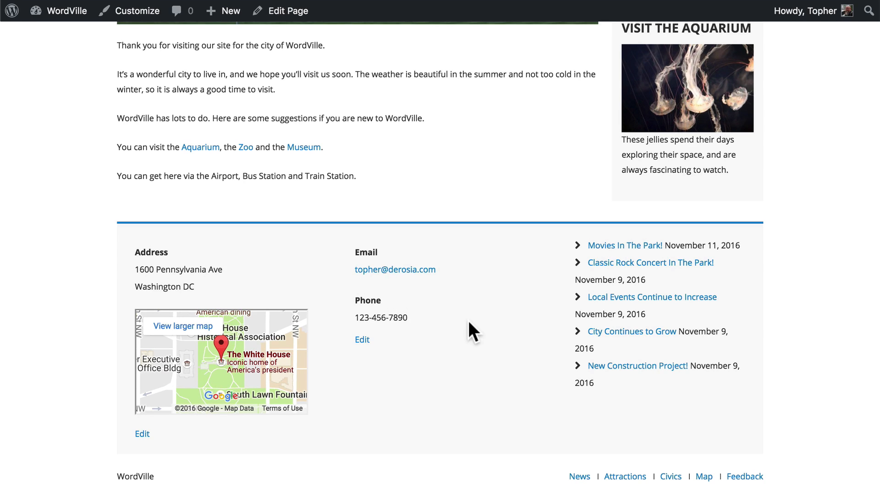
mouse_move(374, 375)
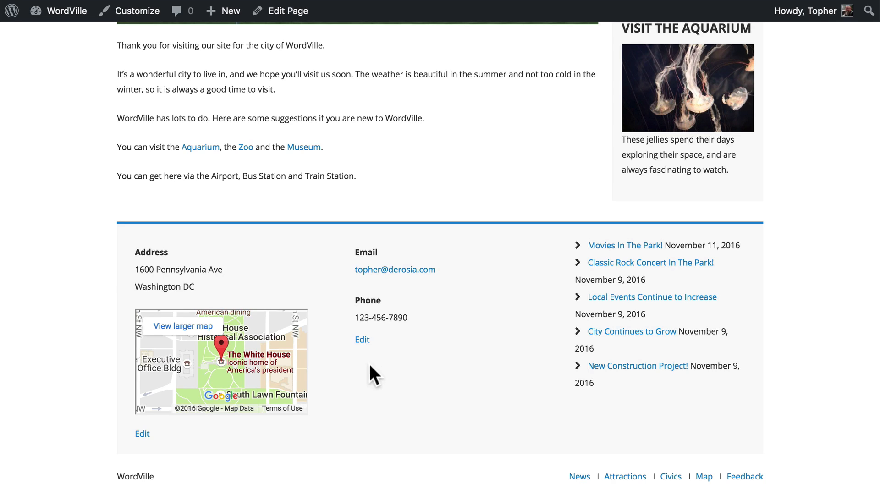
mouse_move(410, 386)
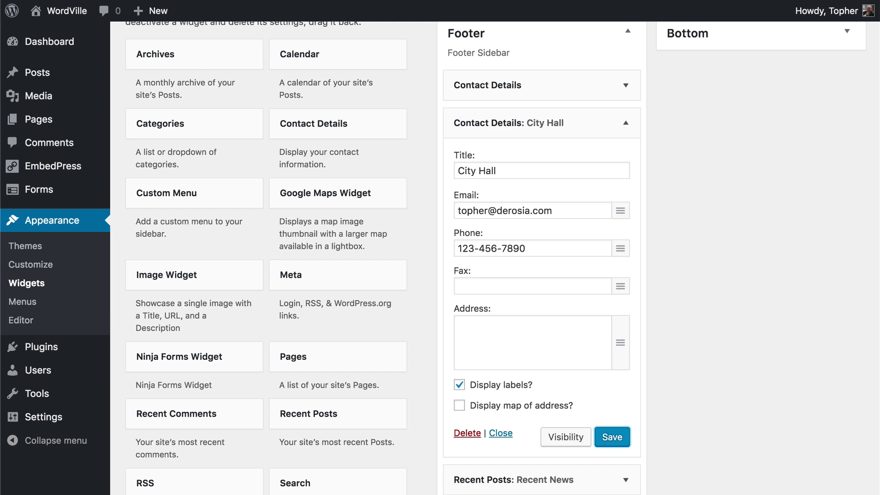
mouse_move(597, 128)
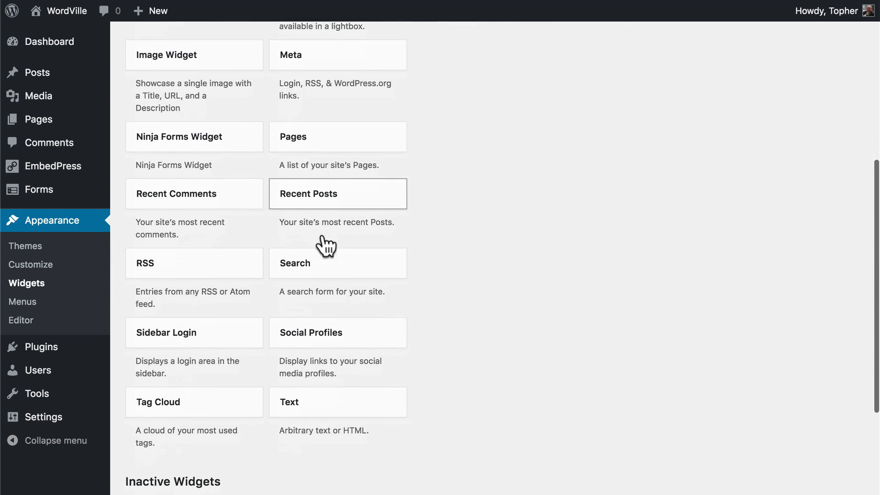
Title the new footer Social Profiles widget 'Social Networks'.
scroll("down", 3)
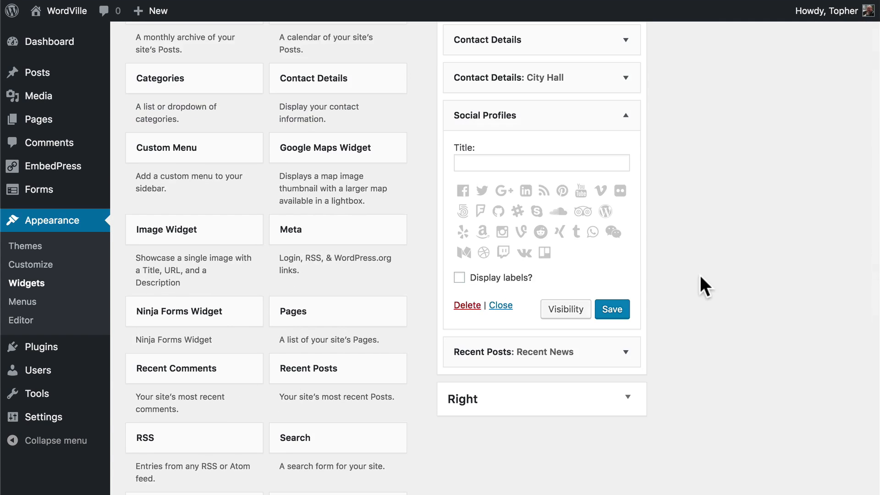
left_click(541, 164)
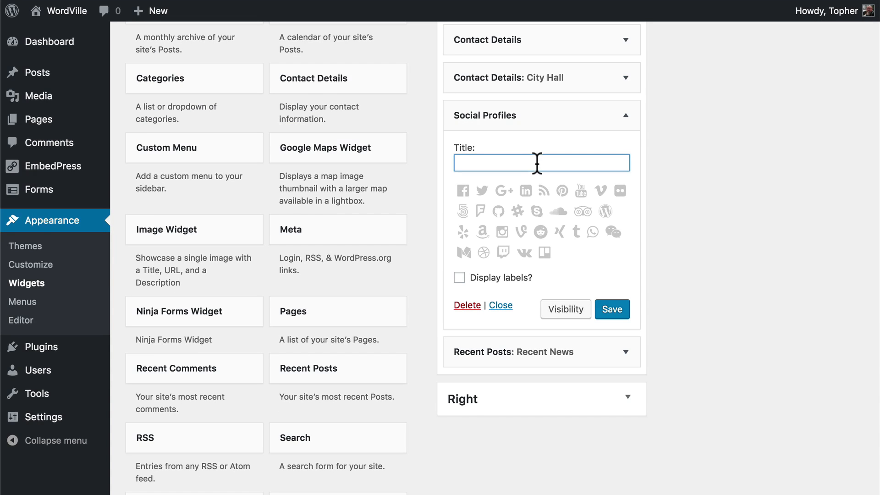
type("Social N")
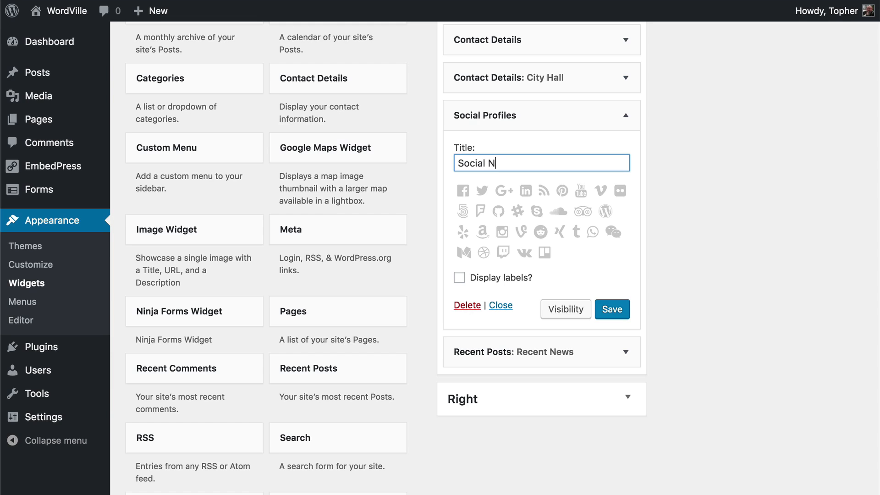
type("etworks")
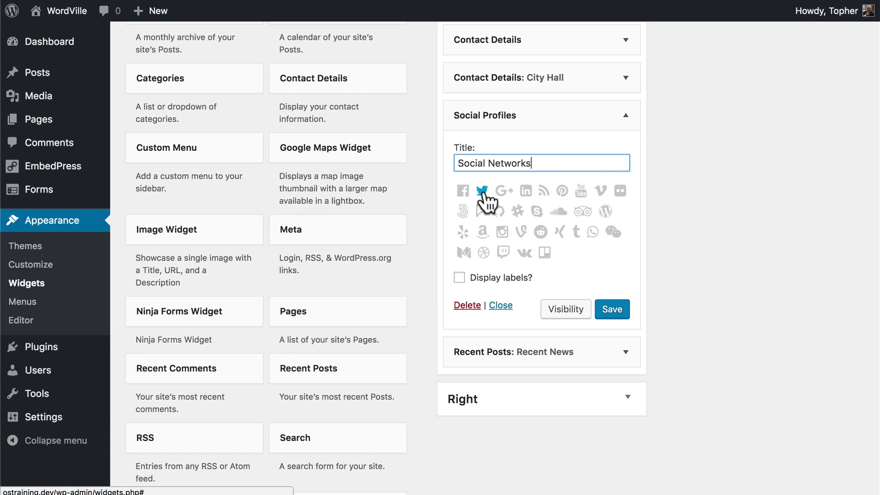
Add Twitter 'topher1k' and WordPress 'topher1kenob' profile links and save the widget.
left_click(481, 190)
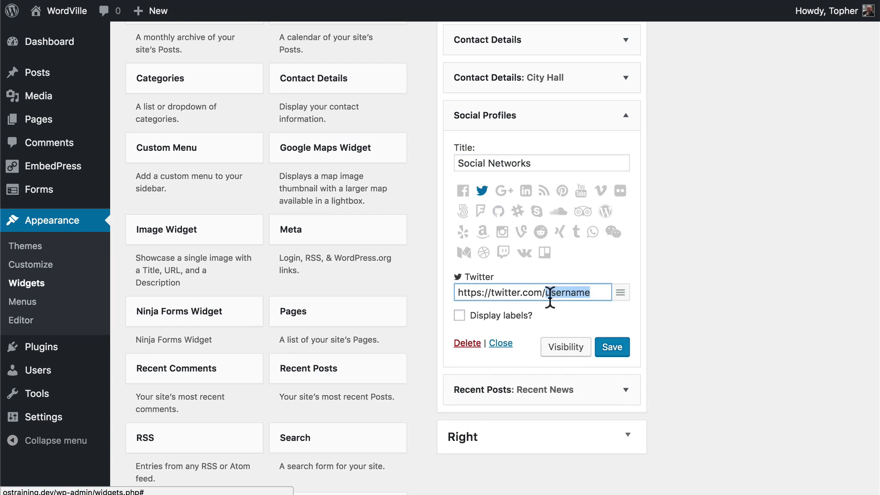
type("topher1k")
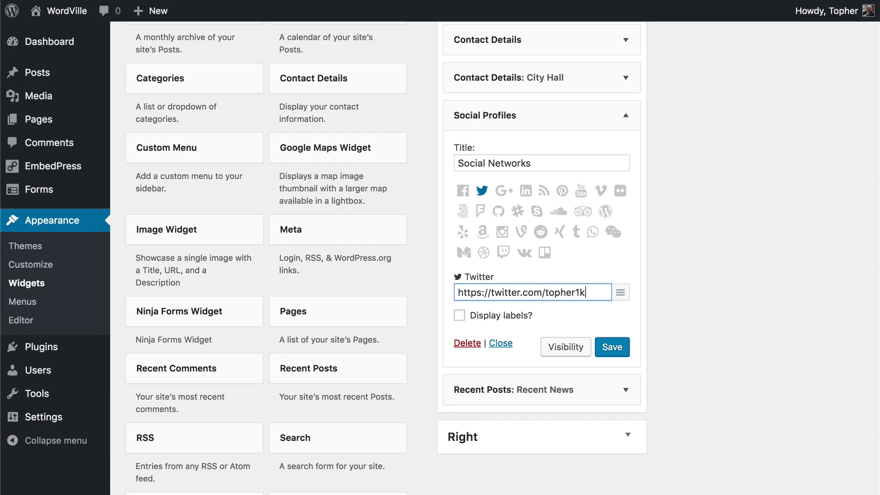
left_click(605, 212)
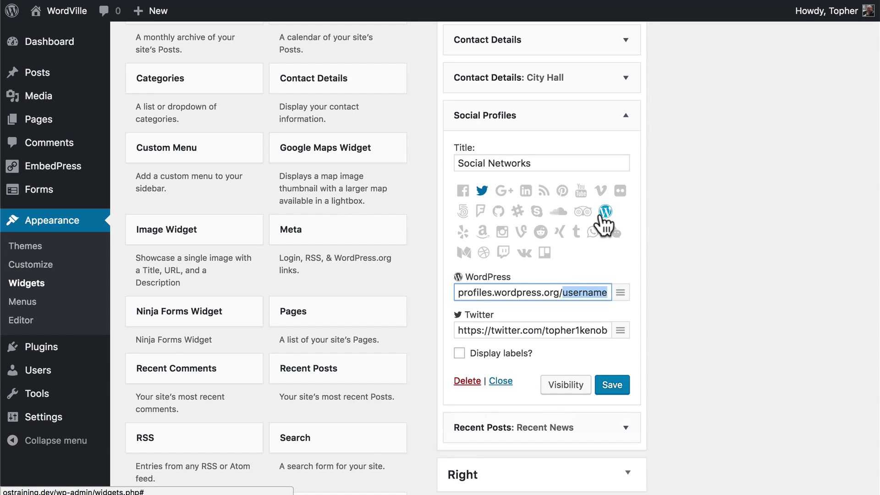
type("topher1kenob")
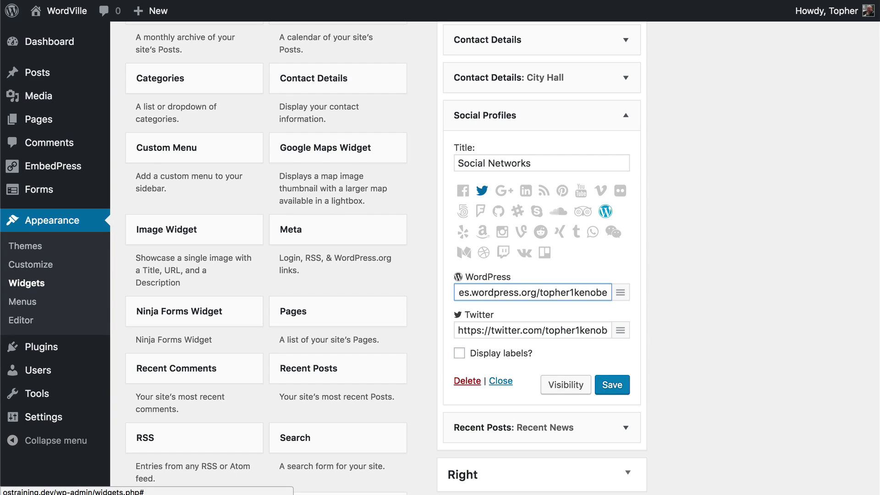
left_click(612, 385)
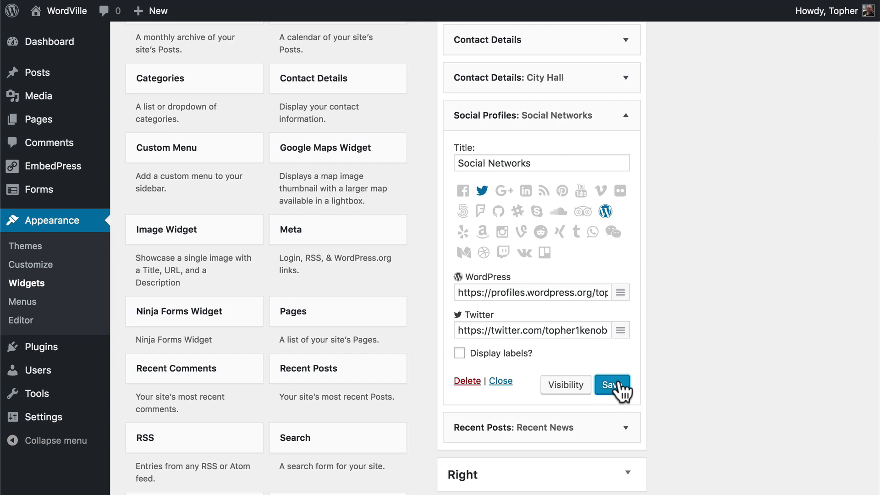
left_click(611, 385)
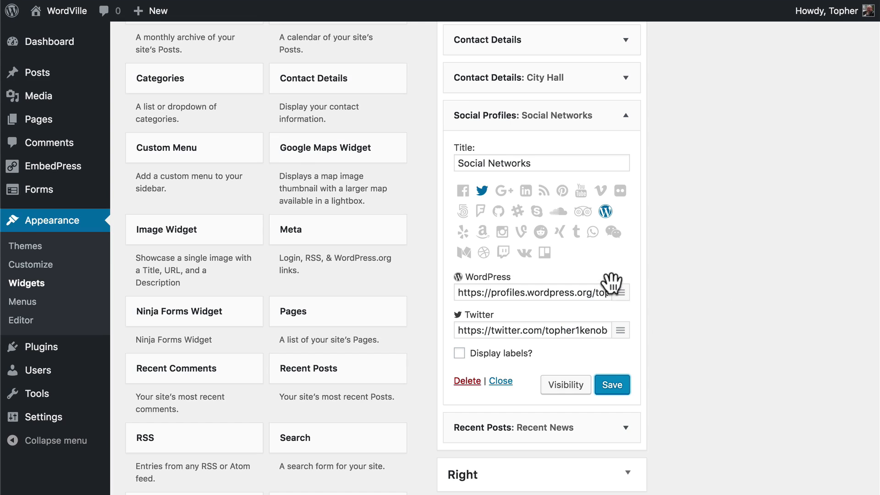
Enable Display labels and drag Twitter above WordPress in the social links.
left_click(460, 352)
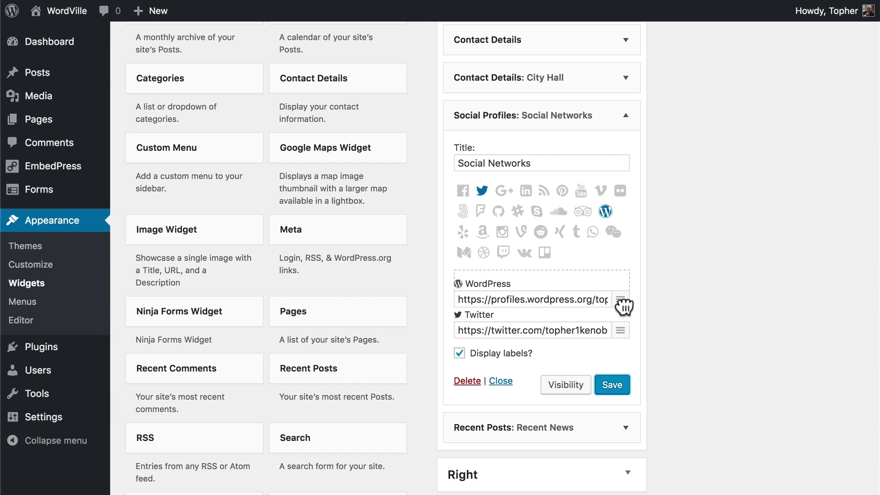
left_click_drag(623, 308, 620, 286)
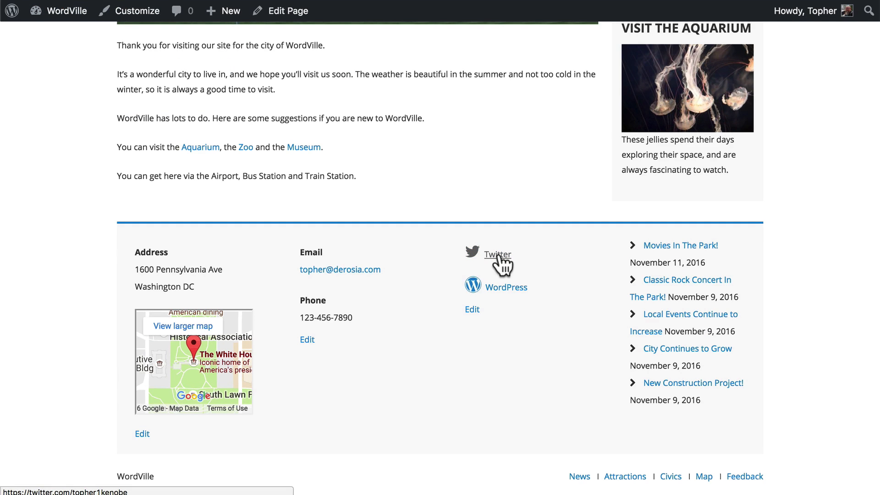
mouse_move(511, 410)
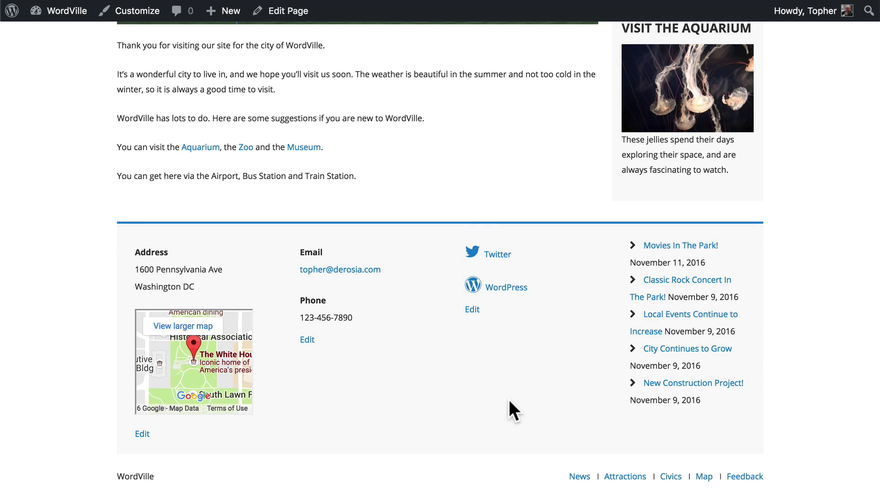
mouse_move(151, 245)
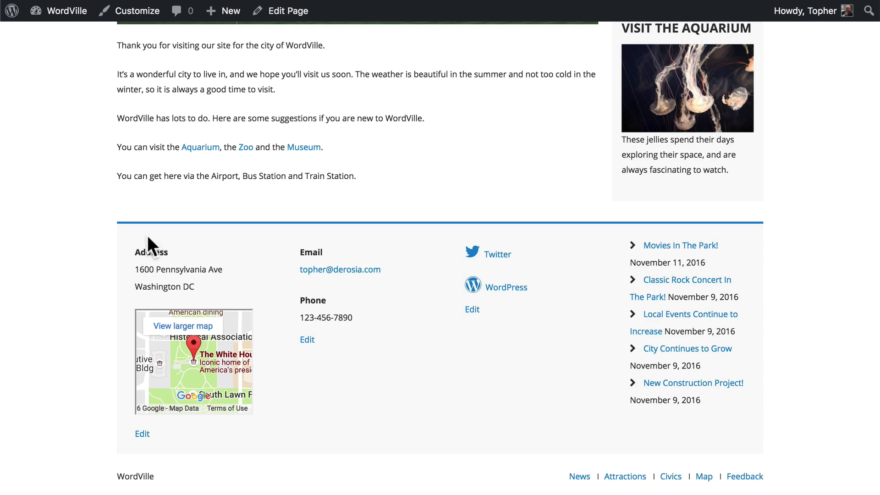
mouse_move(306, 247)
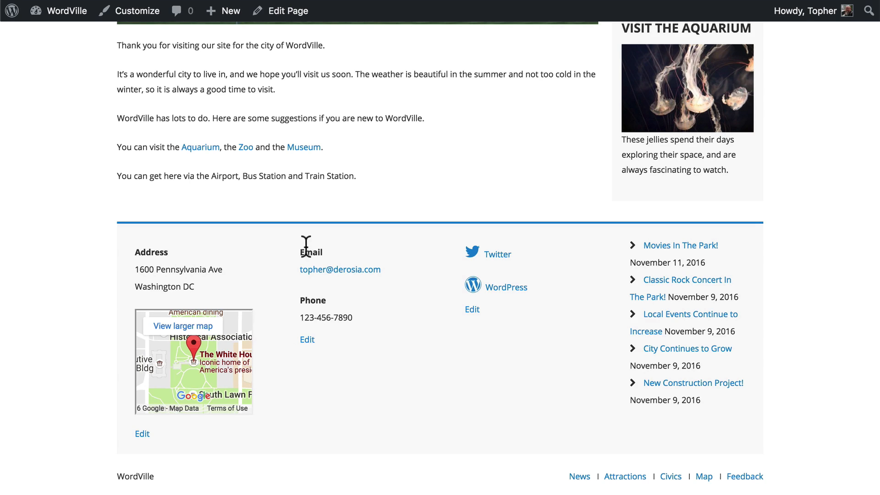
mouse_move(516, 241)
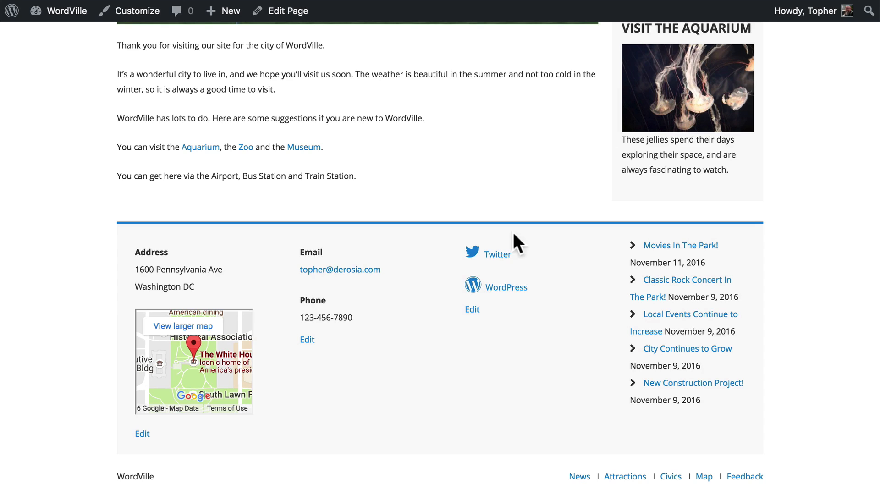
mouse_move(689, 259)
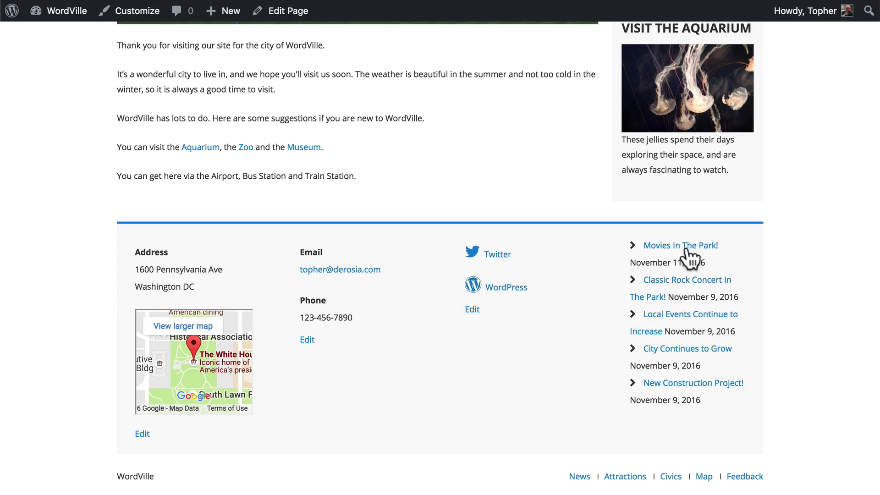
mouse_move(684, 442)
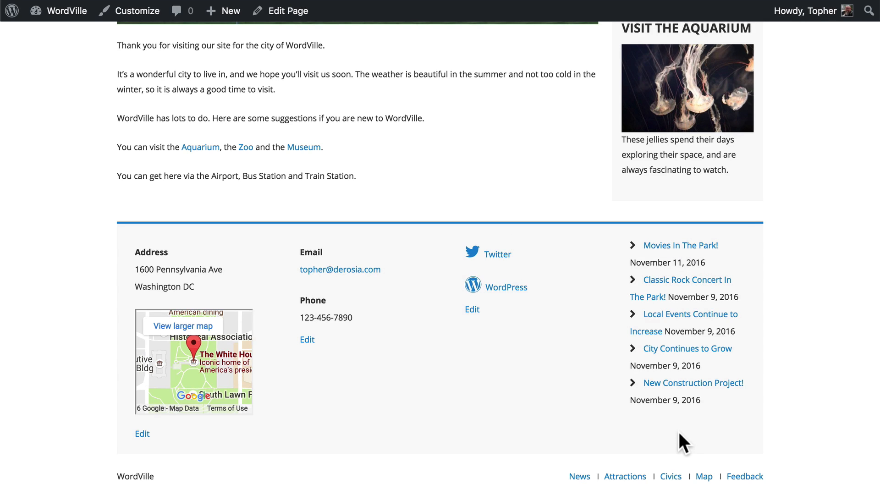